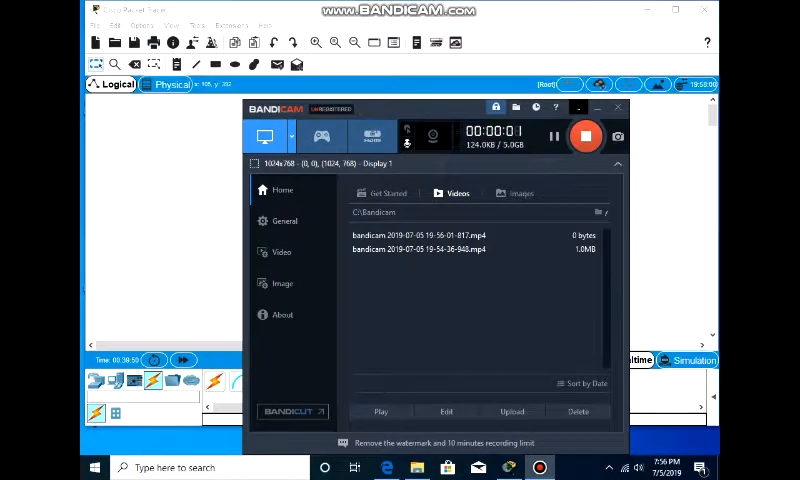
Step: Drop a 2911 router, a 2960 switch and a PC onto the workspace
click(616, 108)
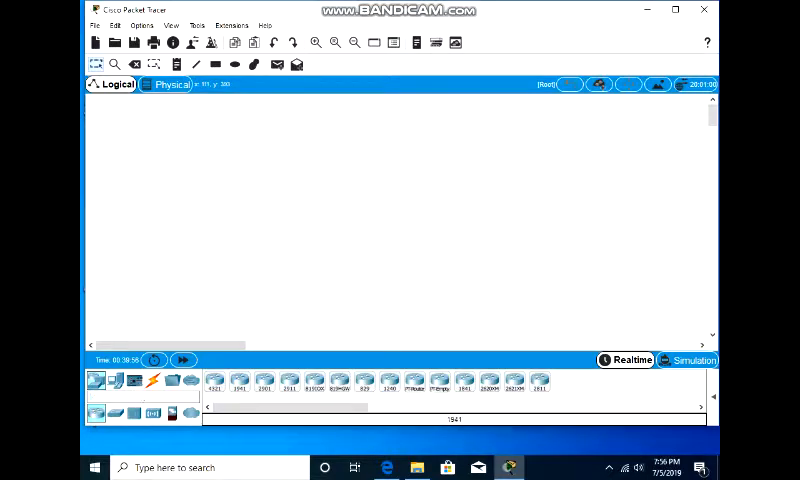
click(544, 272)
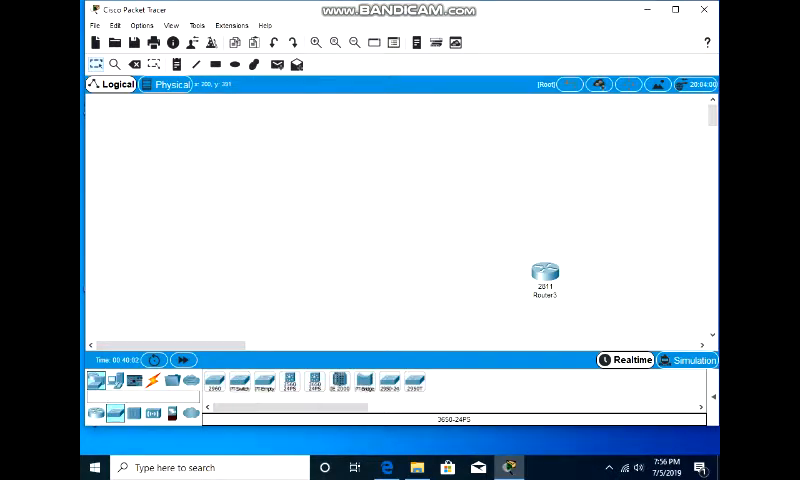
click(372, 304)
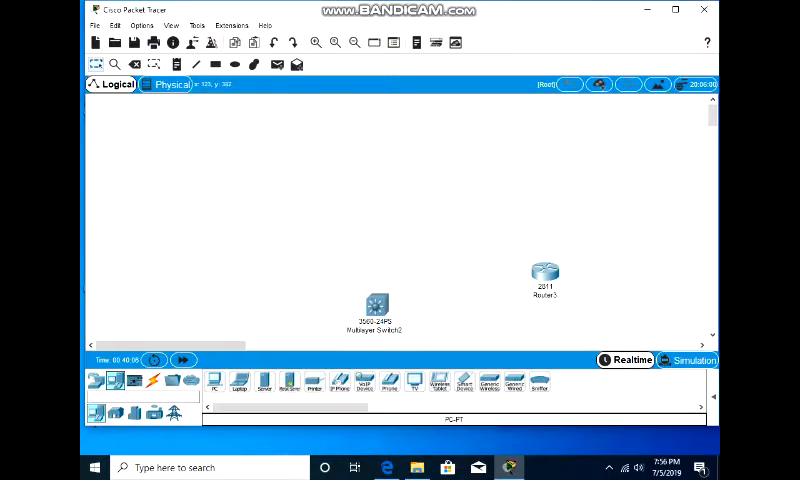
click(222, 284)
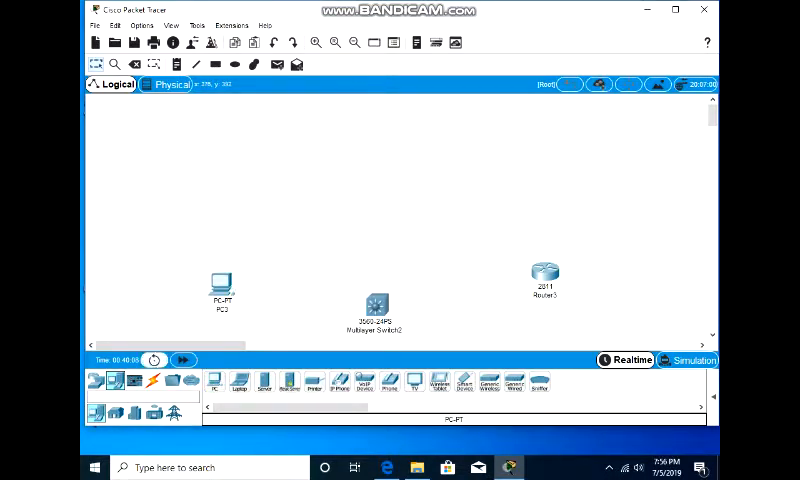
Step: Run a copper straight-through cable from PC0 to a switch FastEthernet port
click(124, 382)
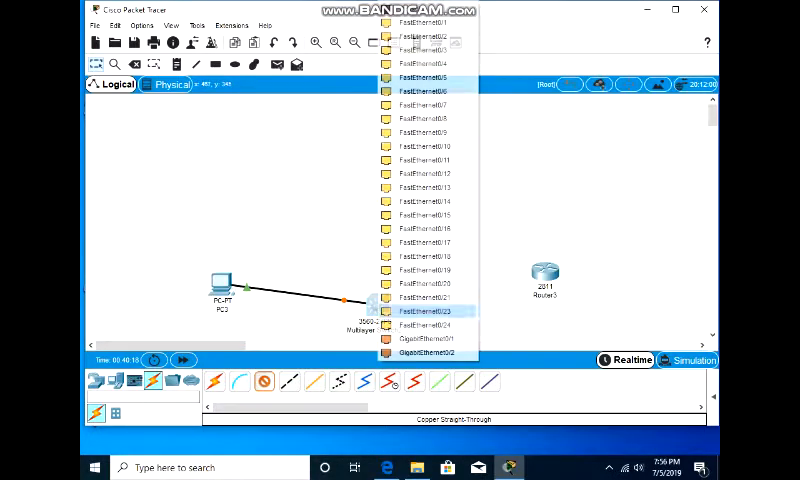
click(424, 312)
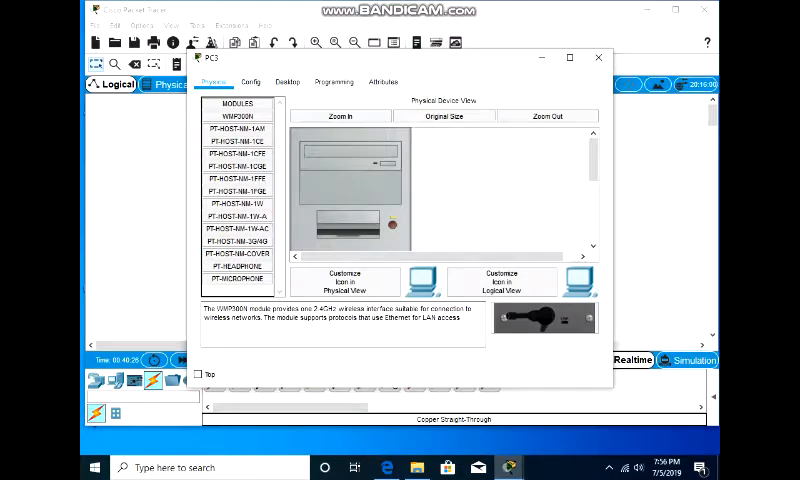
Step: Give PC0 a static 192.168.1.x IP address, subnet mask and default gateway in IP Configuration
click(288, 80)
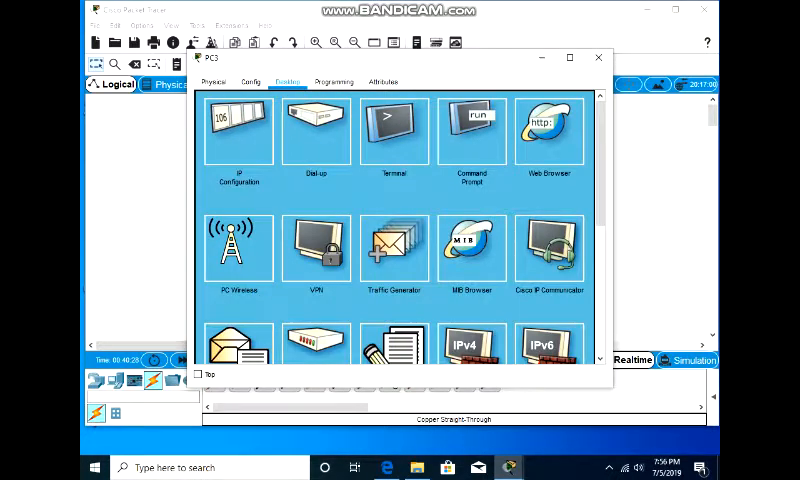
click(236, 130)
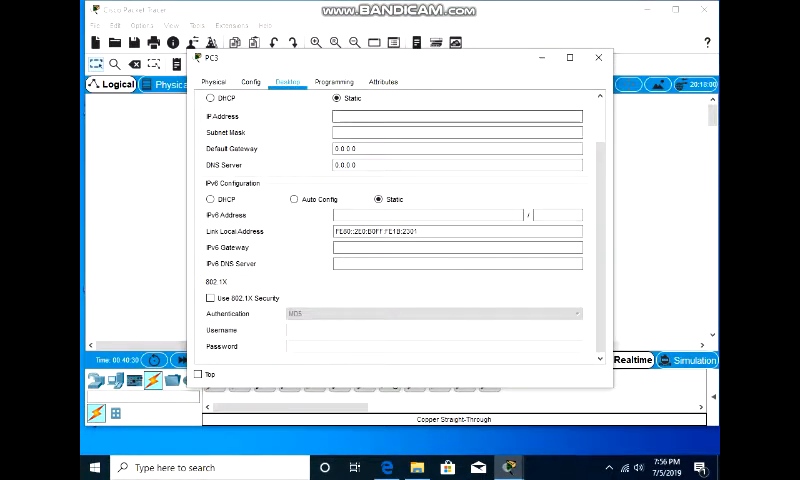
text(192.168.1)
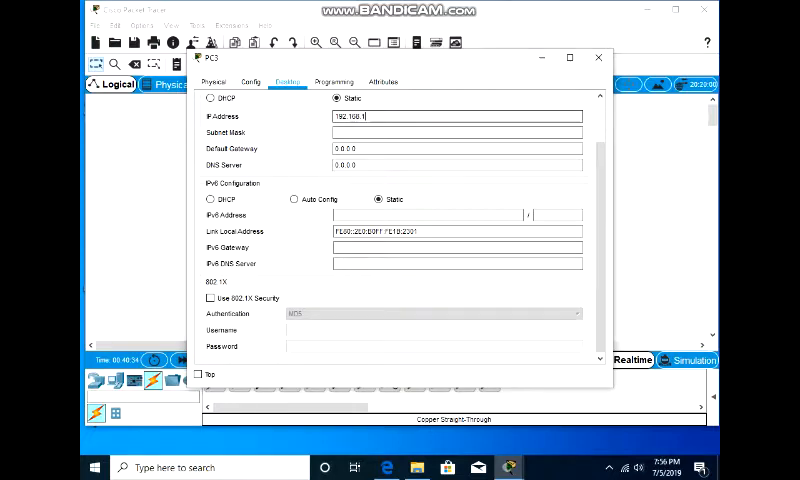
click(444, 132)
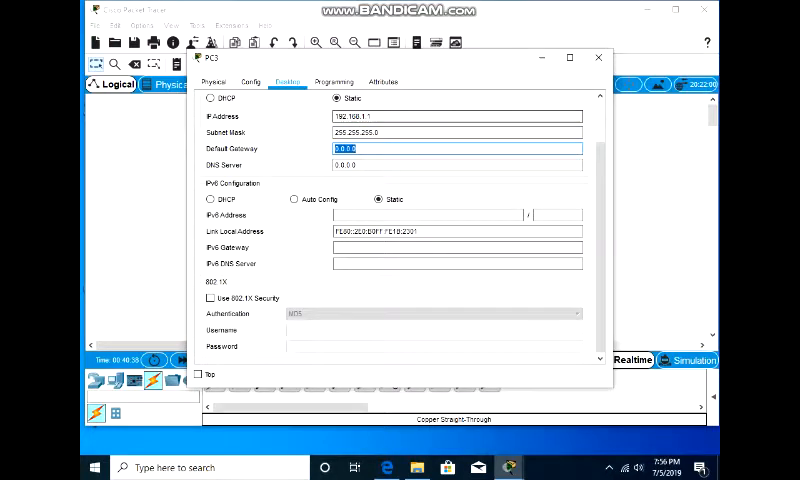
text(192)
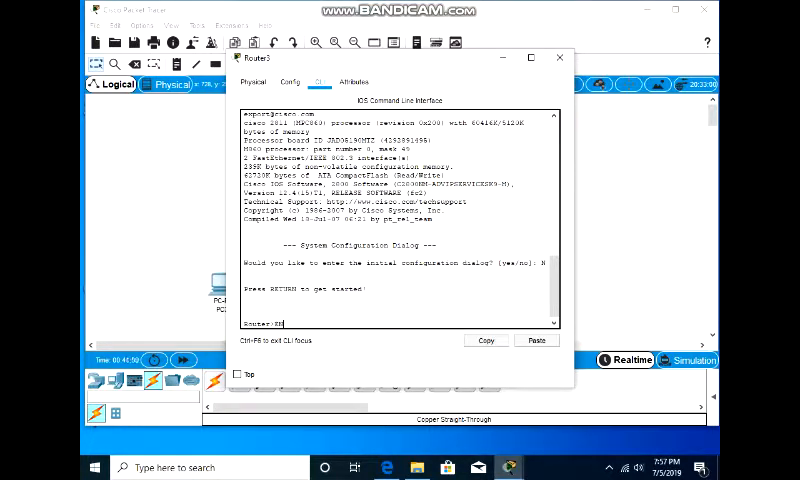
Step: Enter config t and select interface Fa0/0 in the router CLI
key(enter)
text(CONFIG)
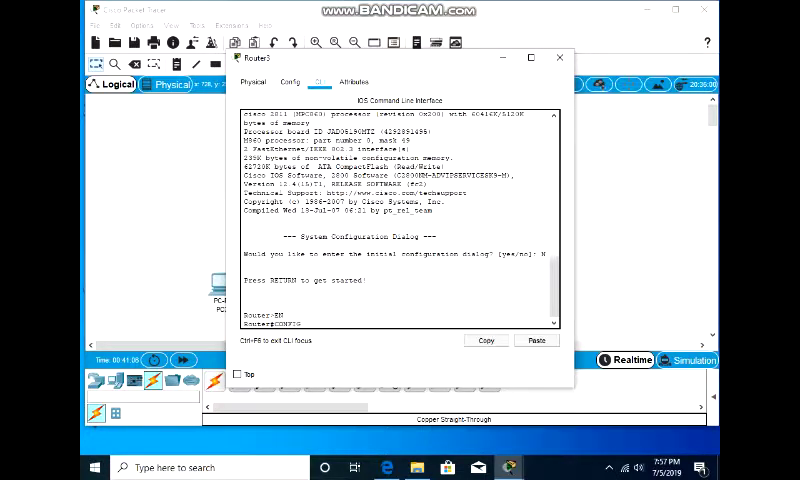
text(config t)
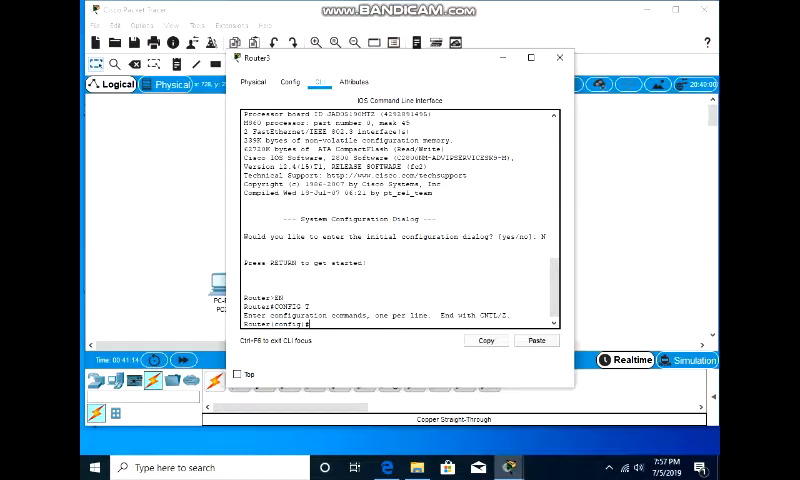
text(INTER)
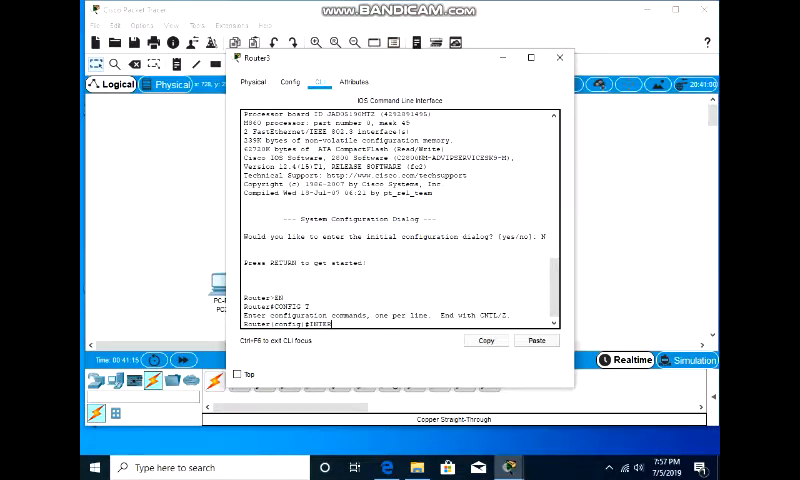
text(INTERFACE)
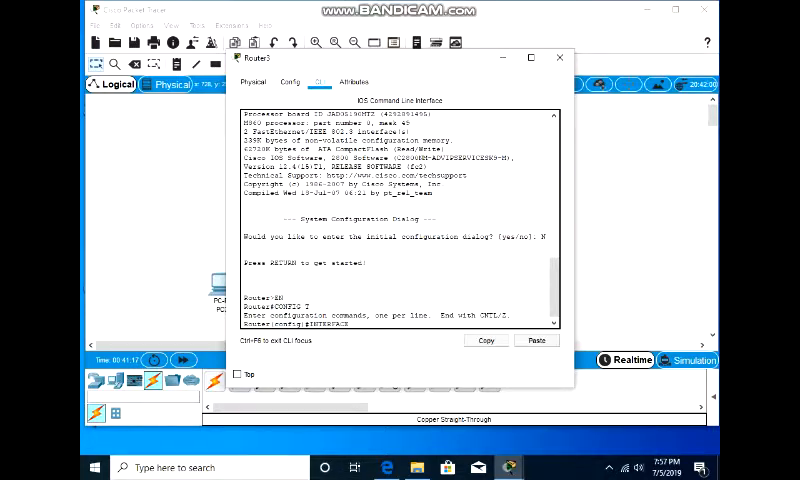
text(F)
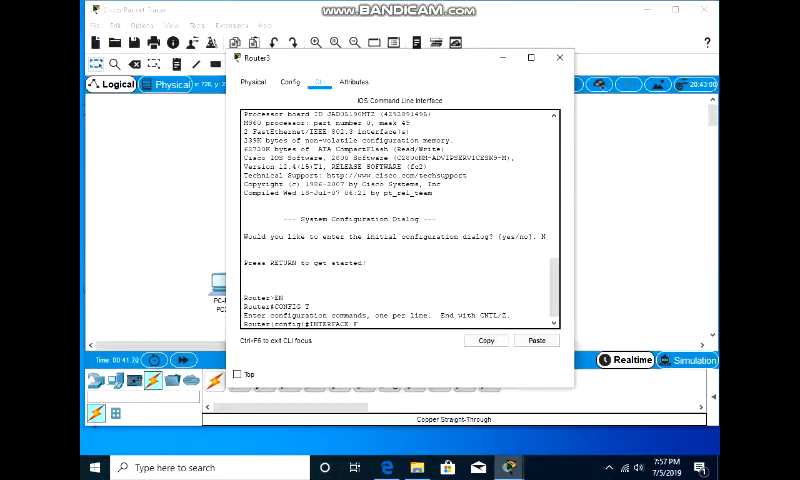
text(A0/0)
text(IP ADDRESS)
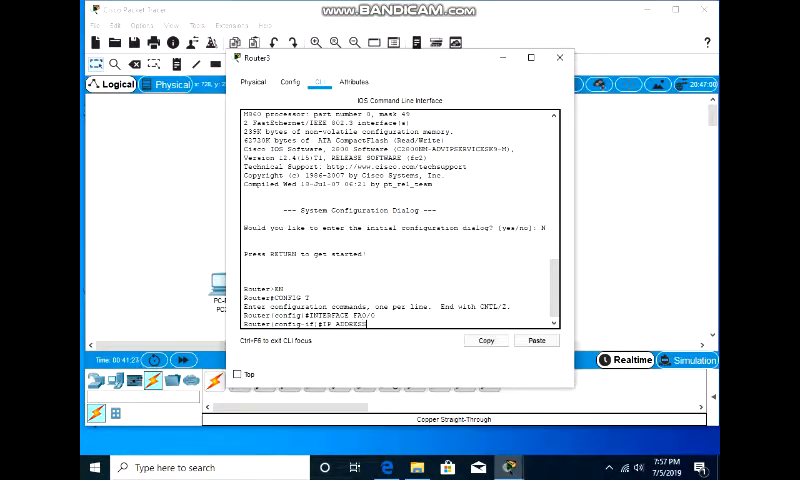
Step: Address Fa0/0 as 192.168.1.10 255.255.255.0 and enable it with no shutdown
text(10.1)
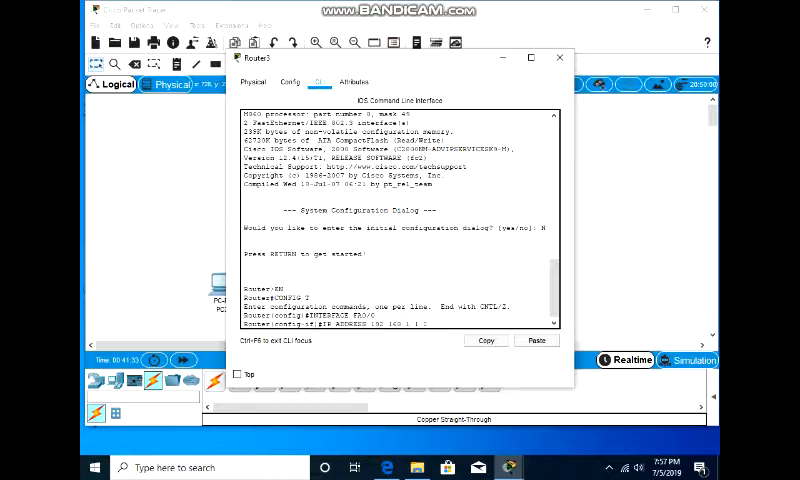
text(255.255.0)
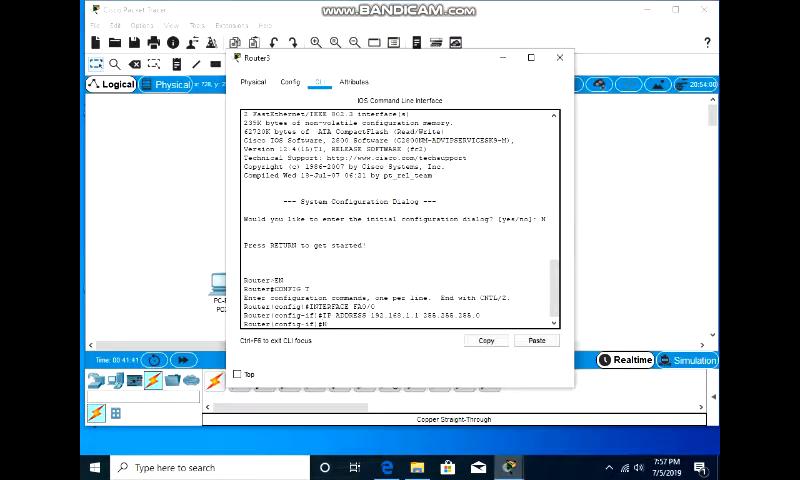
text(NO SHUT)
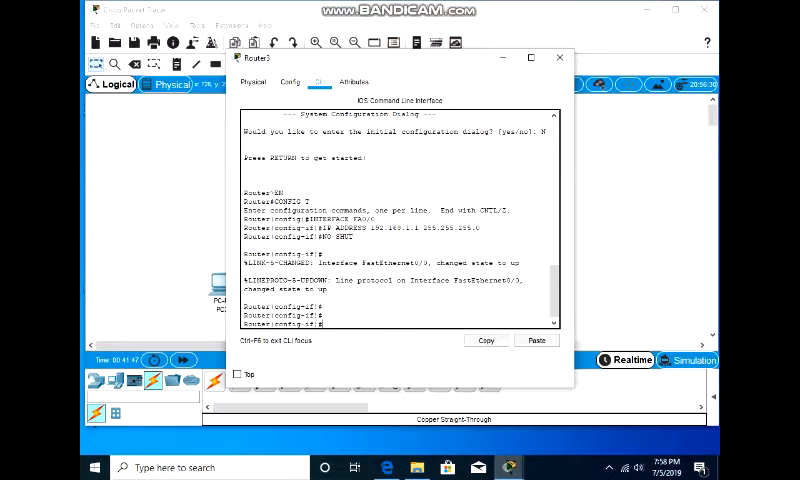
Step: Close the router console, move the switch between PC and router, and bring up PC0's window
click(552, 58)
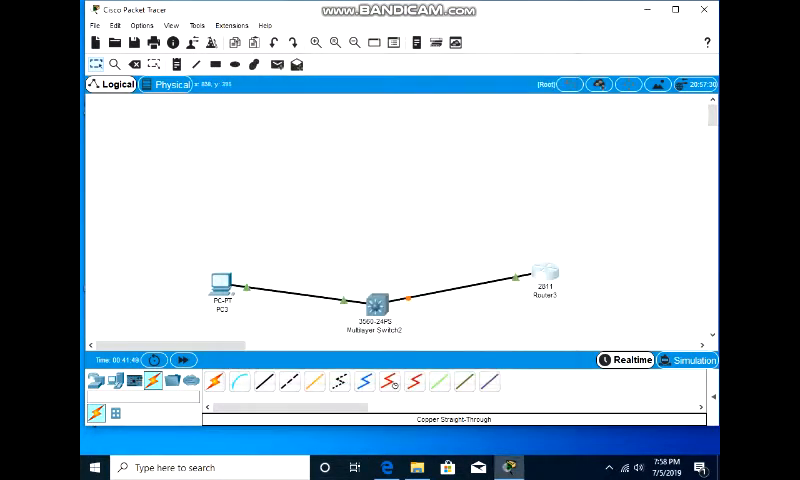
drag(376, 304, 356, 268)
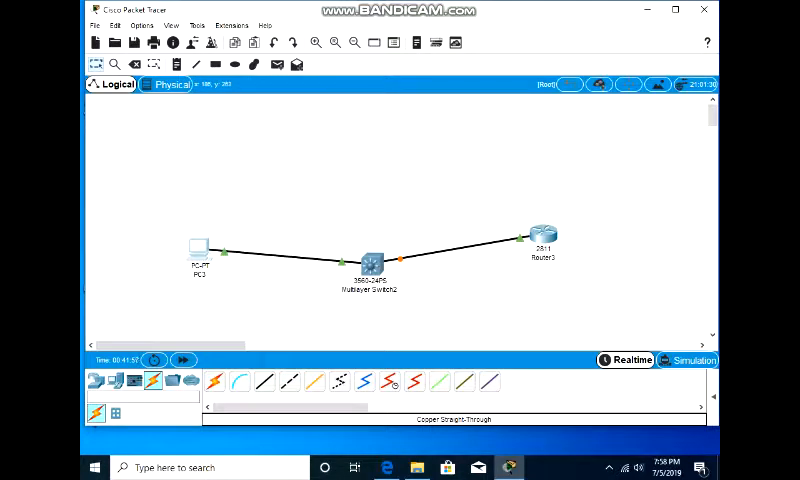
double_click(200, 248)
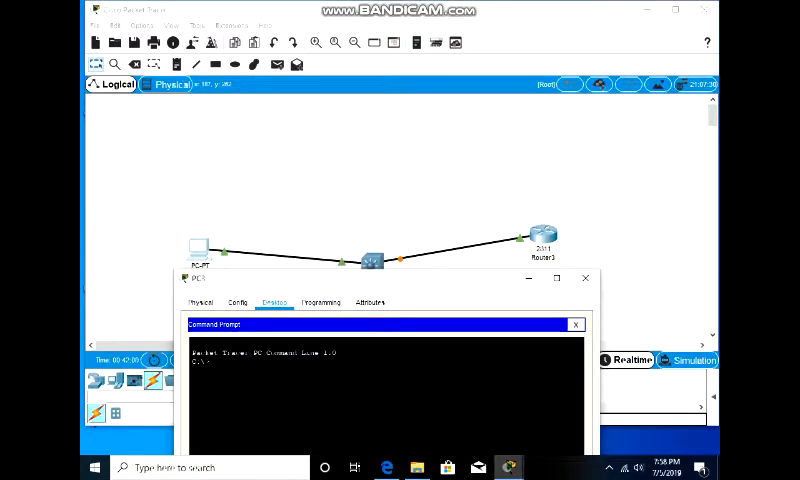
Step: Ping 192.168.1.10 from PC0's command prompt, confirm replies, then close the PC window
click(584, 276)
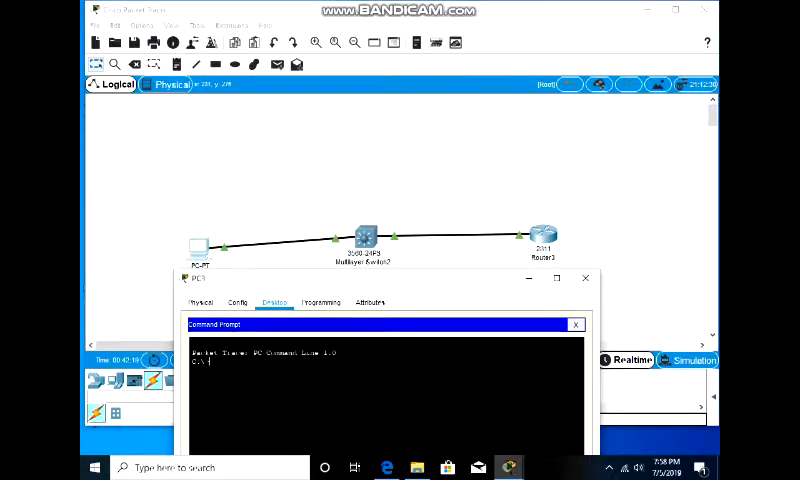
text(ping)
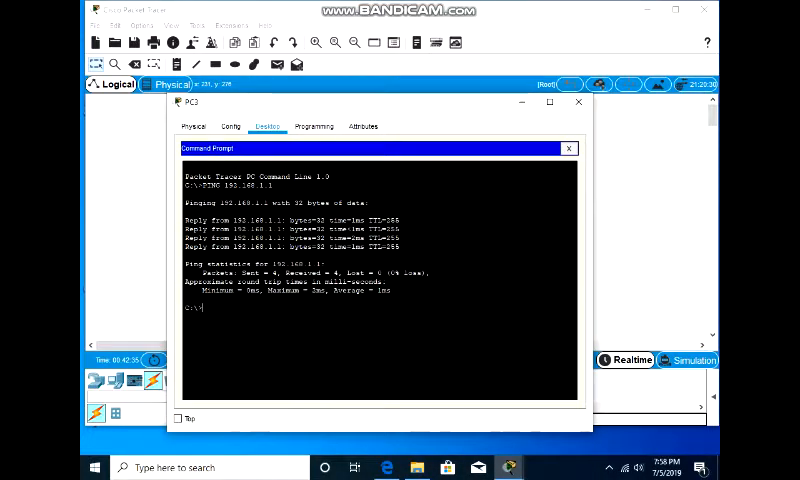
text(PING 192.168.1.100)
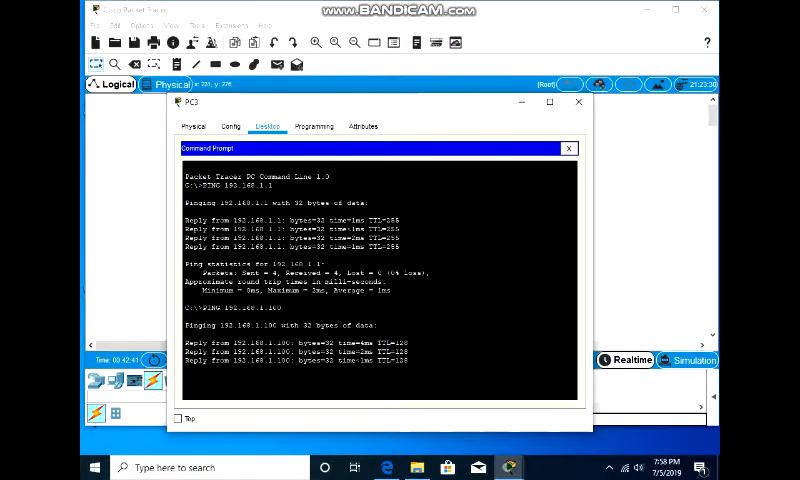
scroll(down, 3)
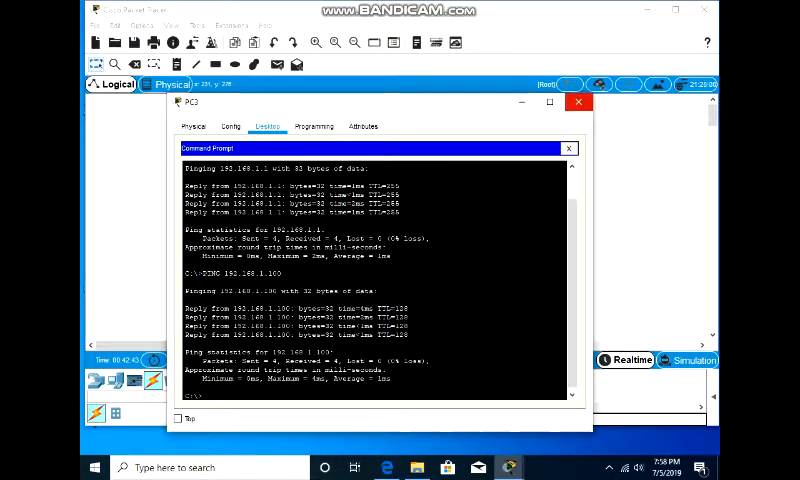
click(576, 102)
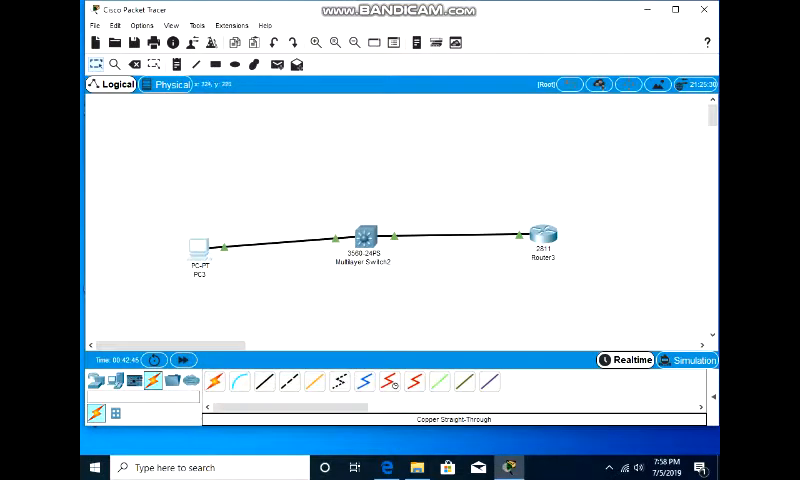